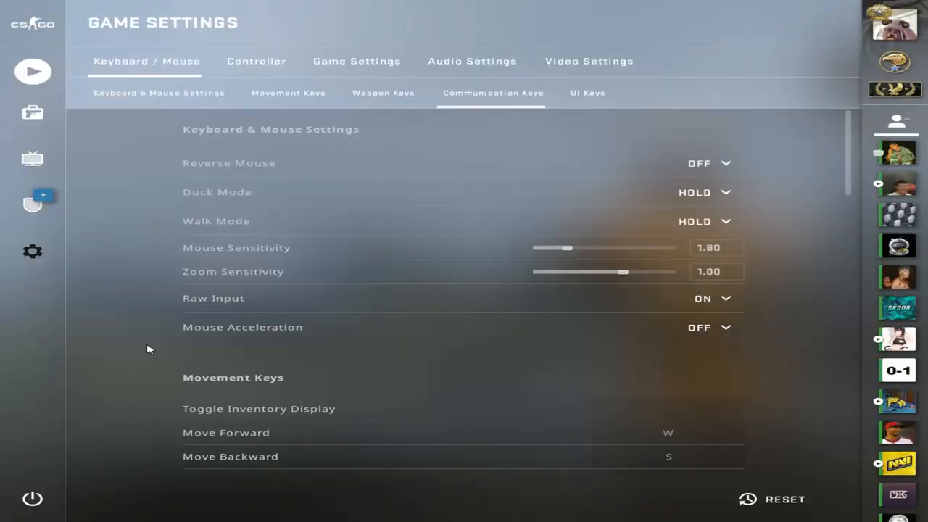
- Scroll through Advanced Video options showing high shader detail, 8x MSAA, and disabled vertical sync and motion blur
scroll(down, 3)
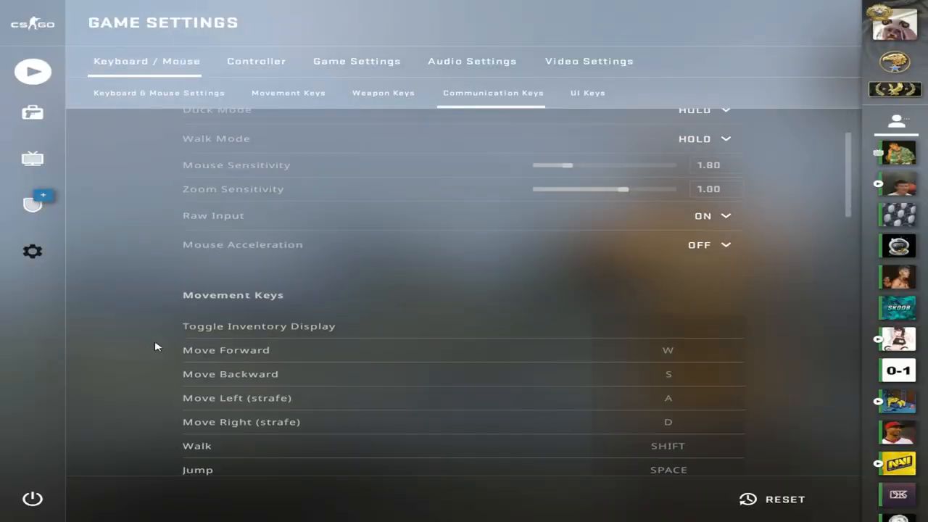
scroll(down, 3)
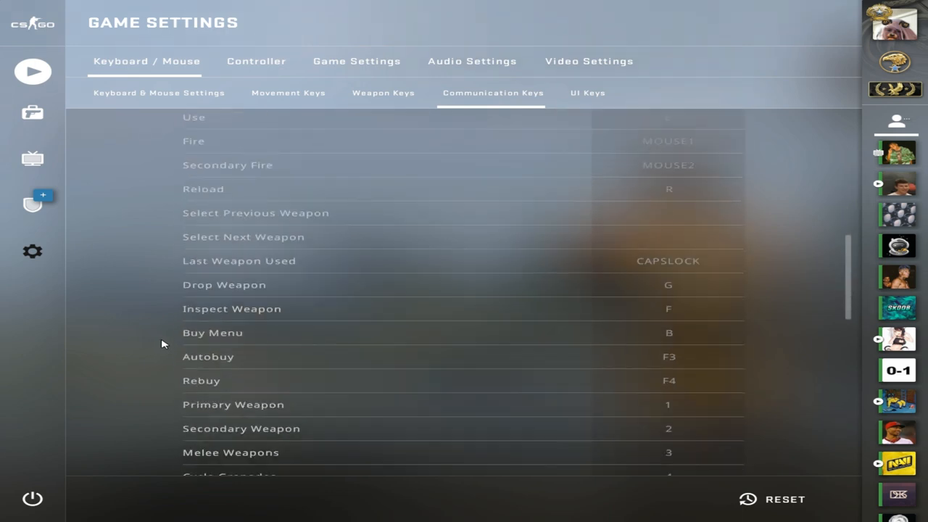
scroll(down, 3)
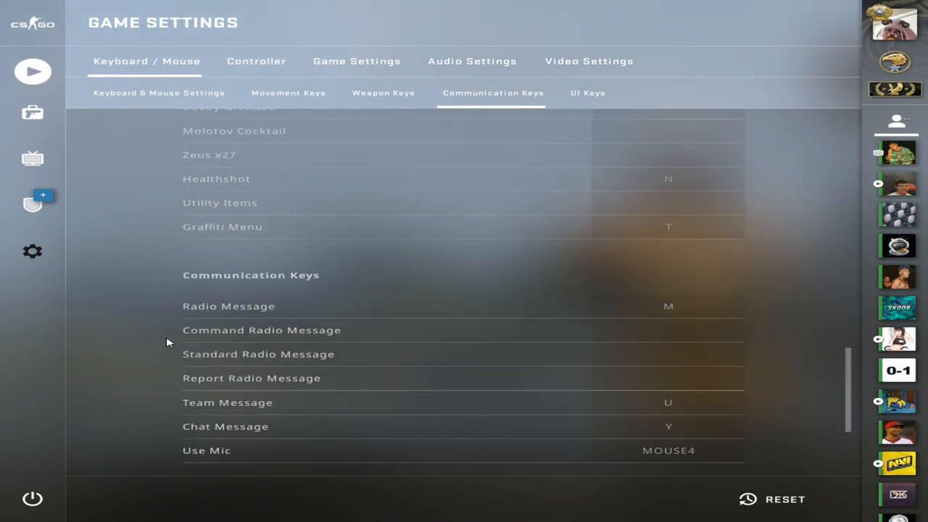
scroll(down, 3)
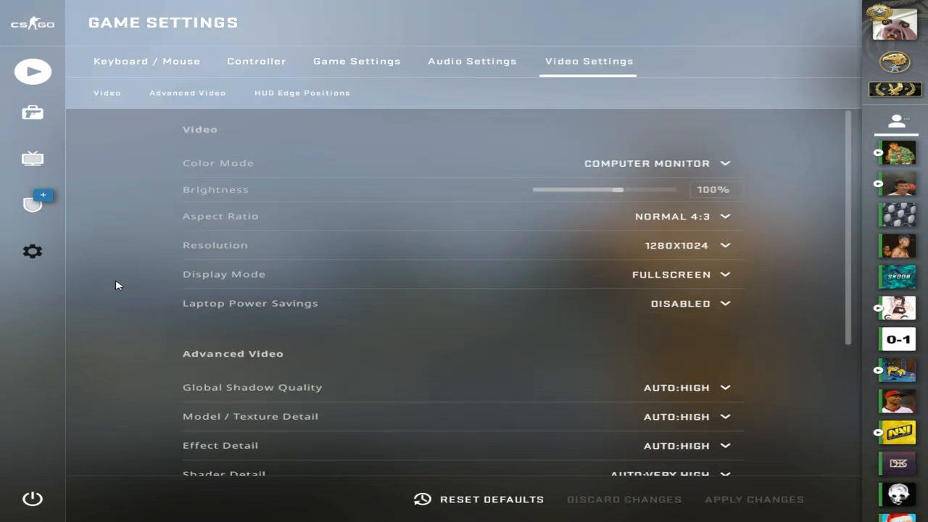
mouse_move(111, 296)
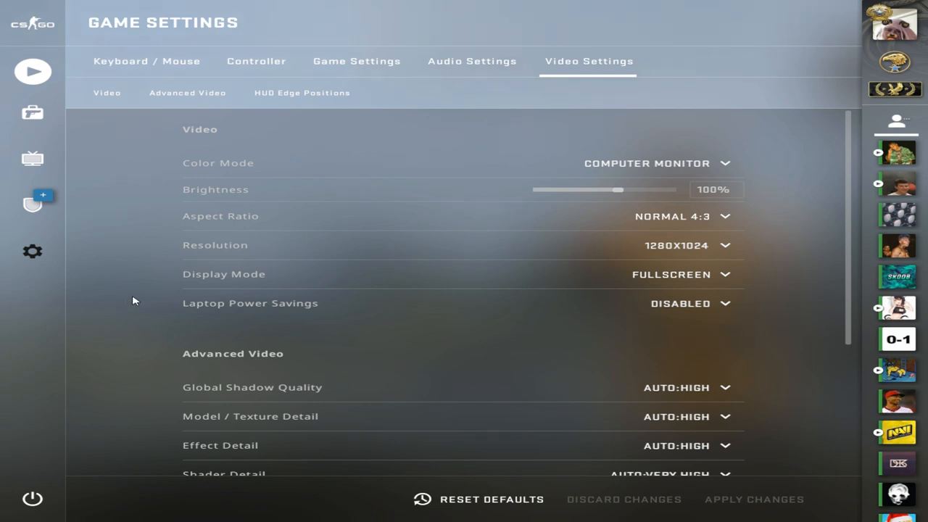
mouse_move(124, 305)
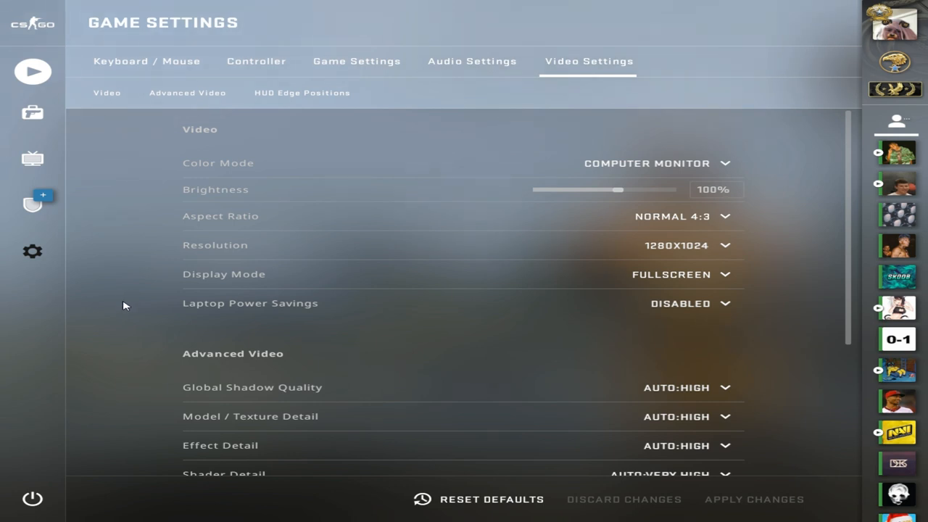
scroll(down, 3)
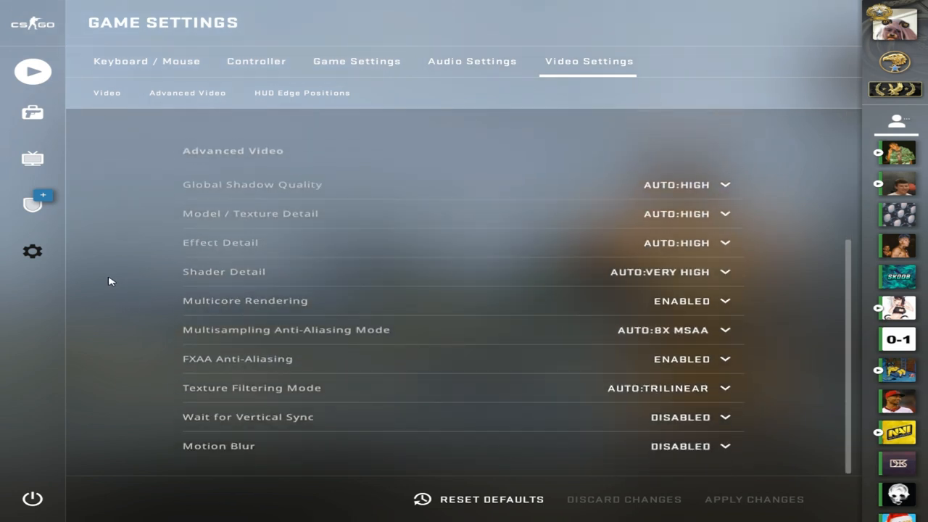
mouse_move(123, 274)
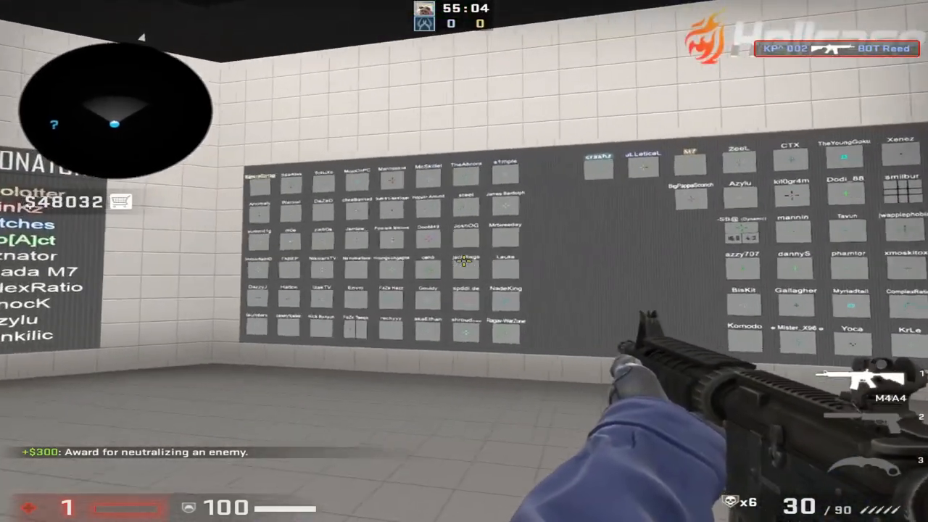
mouse_move(464, 261)
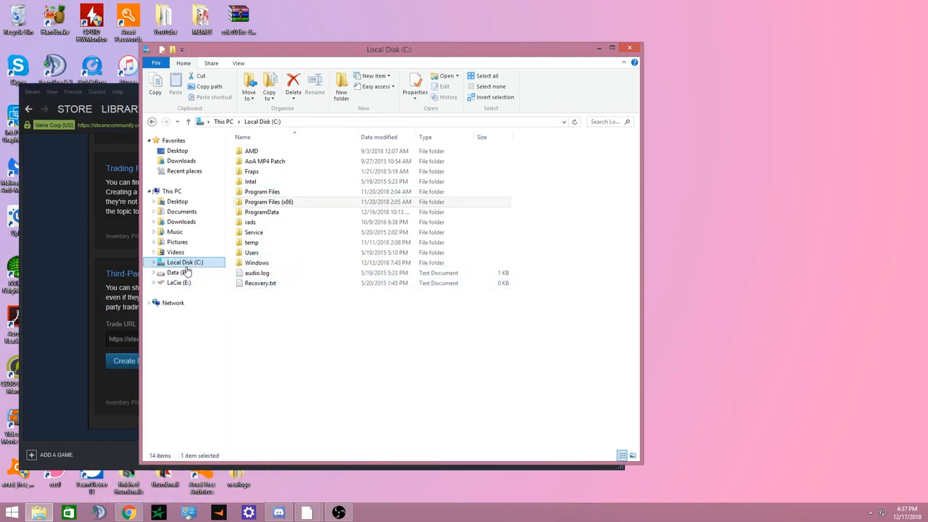
- Navigate from Local Disk (C:) through Program Files (x86) and Steam into the userdata folder
click(261, 211)
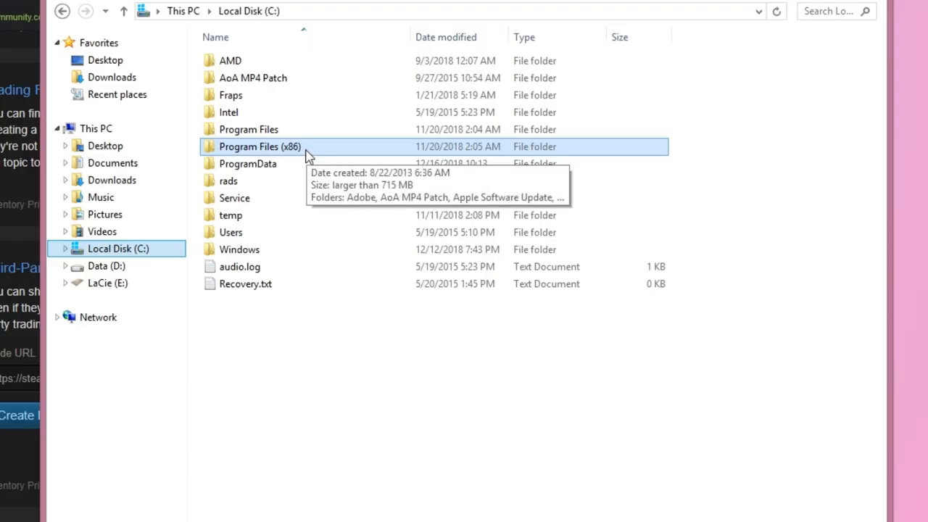
double_click(258, 146)
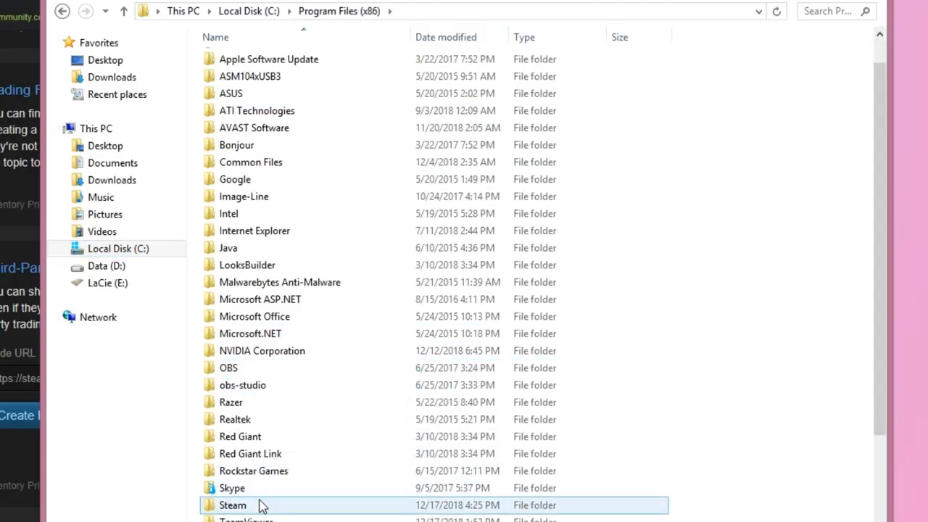
double_click(232, 505)
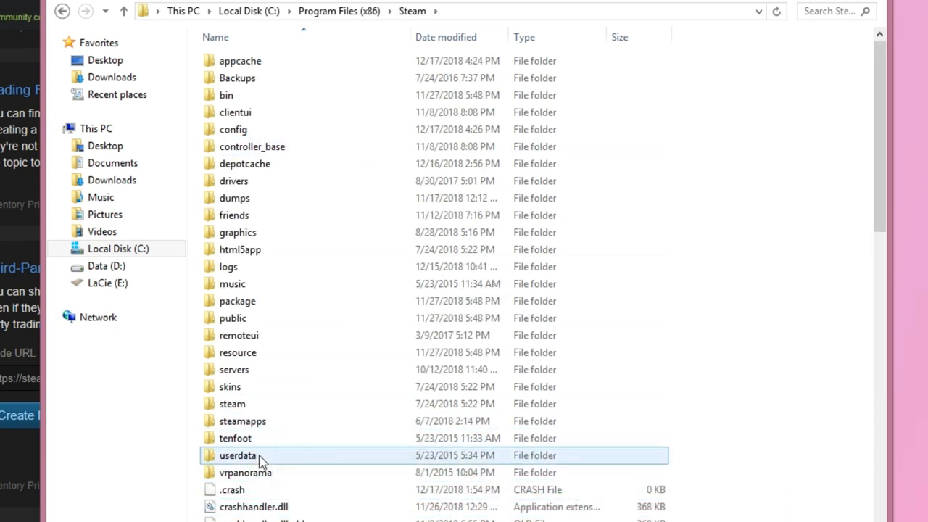
double_click(238, 456)
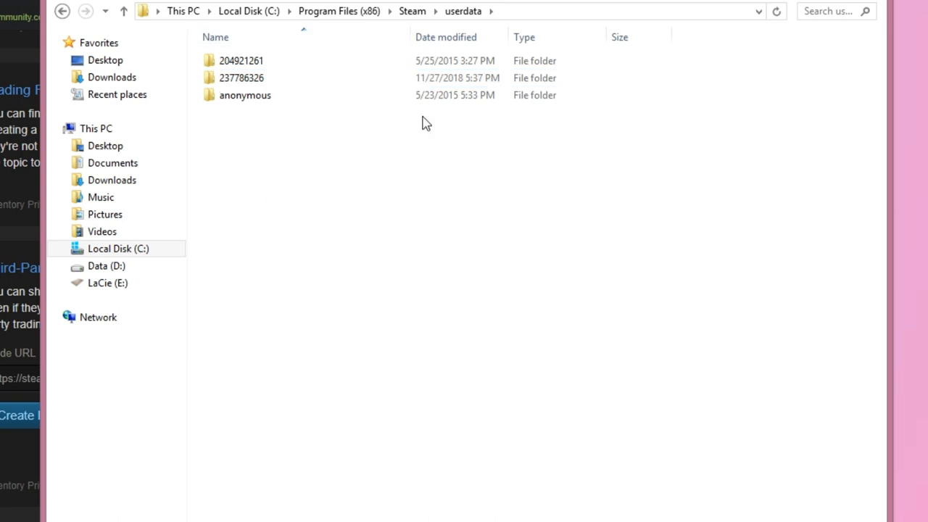
- Select the first and then the second numbered account folder in userdata
click(241, 61)
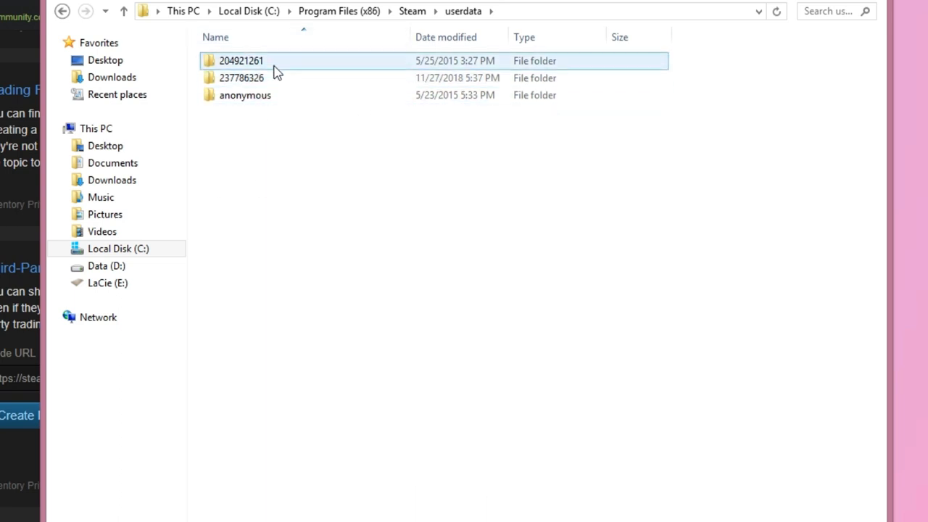
mouse_move(261, 76)
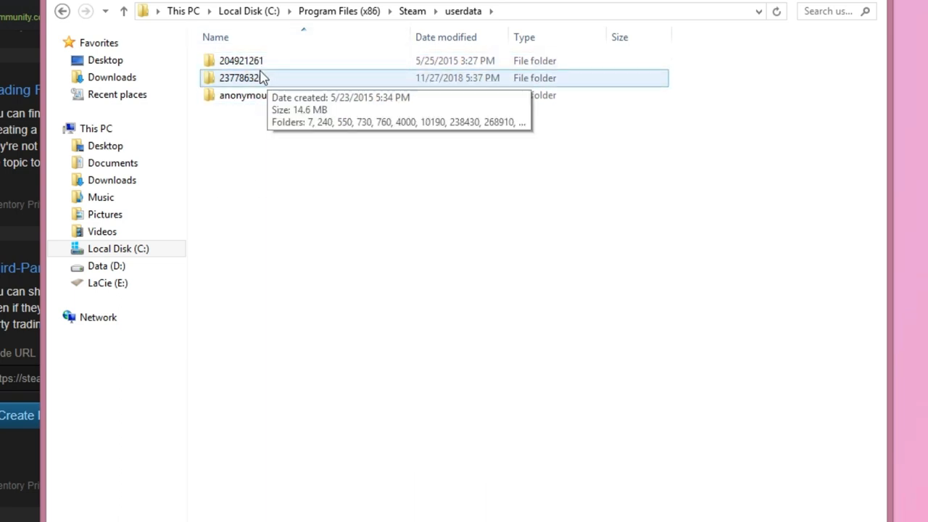
click(244, 96)
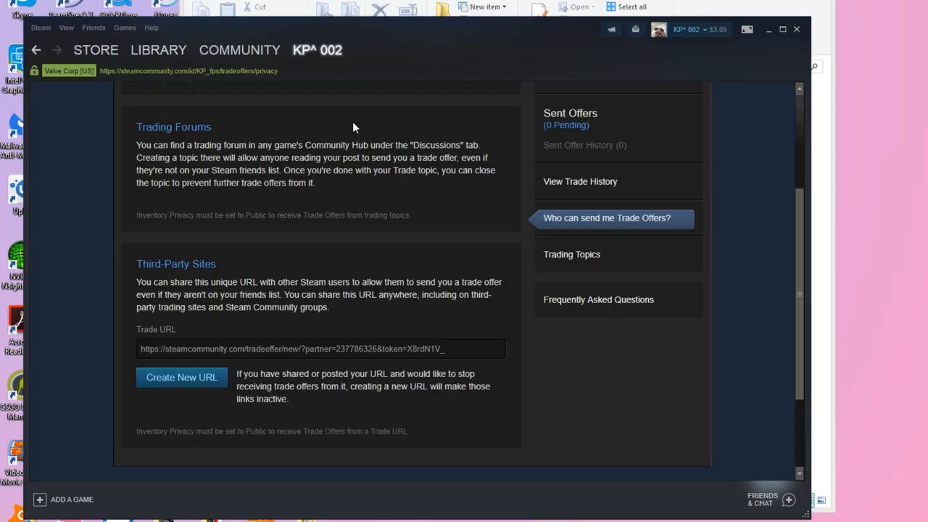
- Bring the Steam trade offers page forward and highlight the partner ID in the Trade URL
click(316, 49)
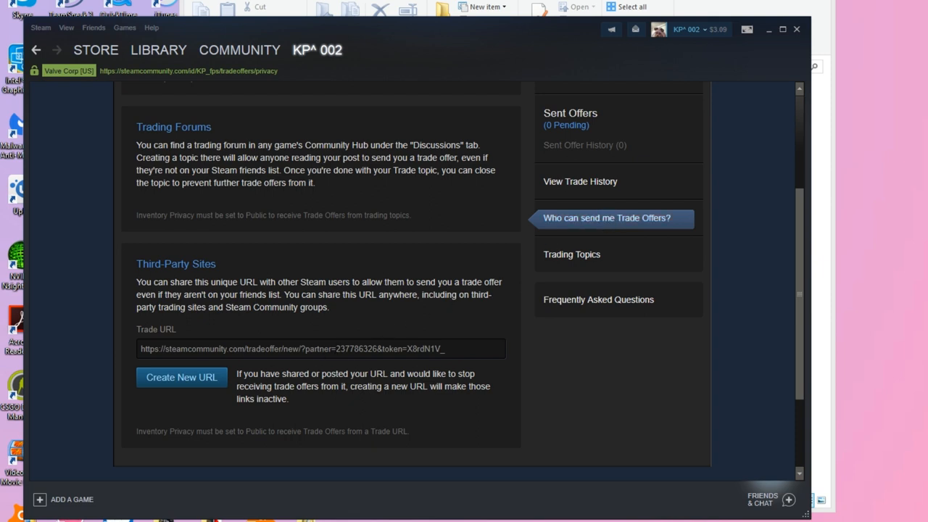
double_click(354, 348)
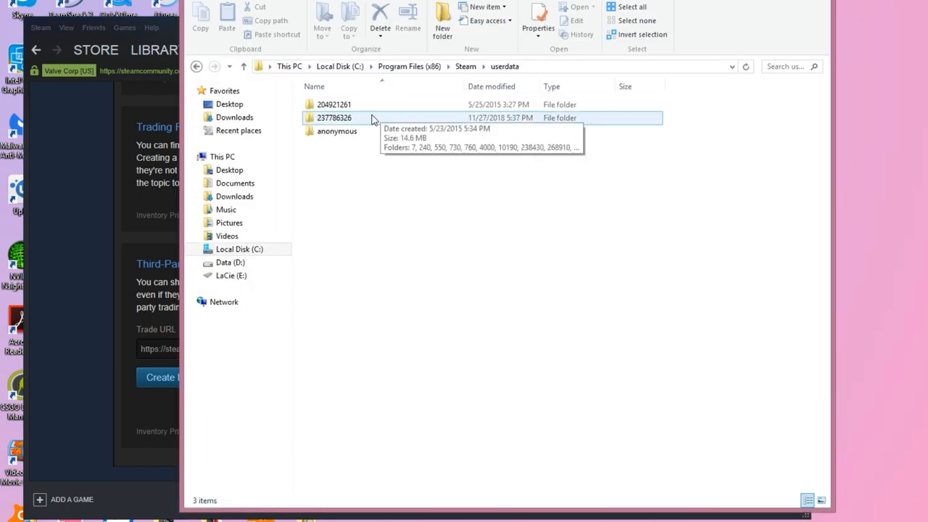
mouse_move(345, 122)
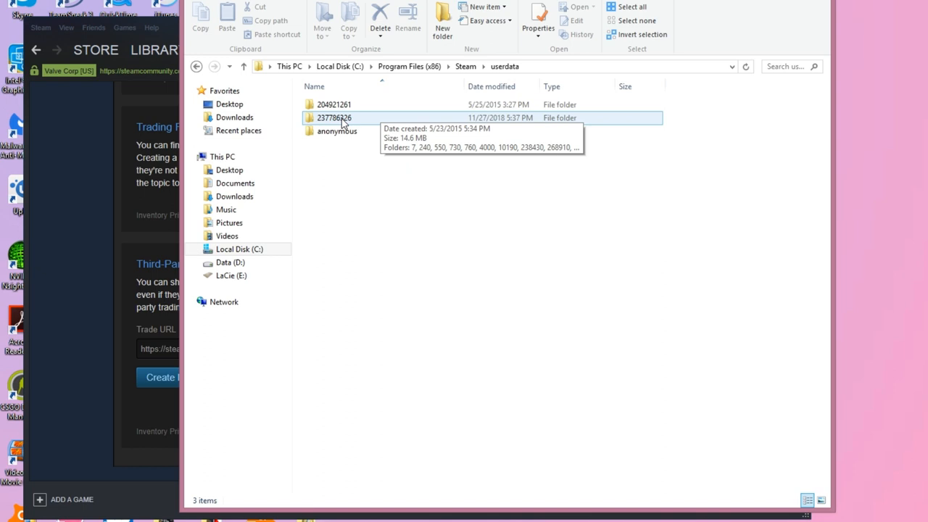
- Enter the second account folder and go down through 730 and local into the cfg folder
double_click(333, 118)
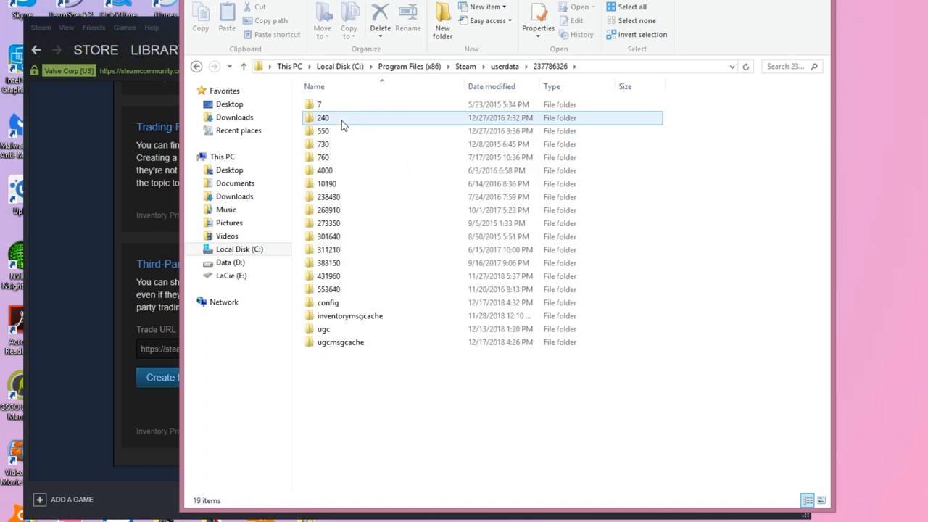
click(324, 328)
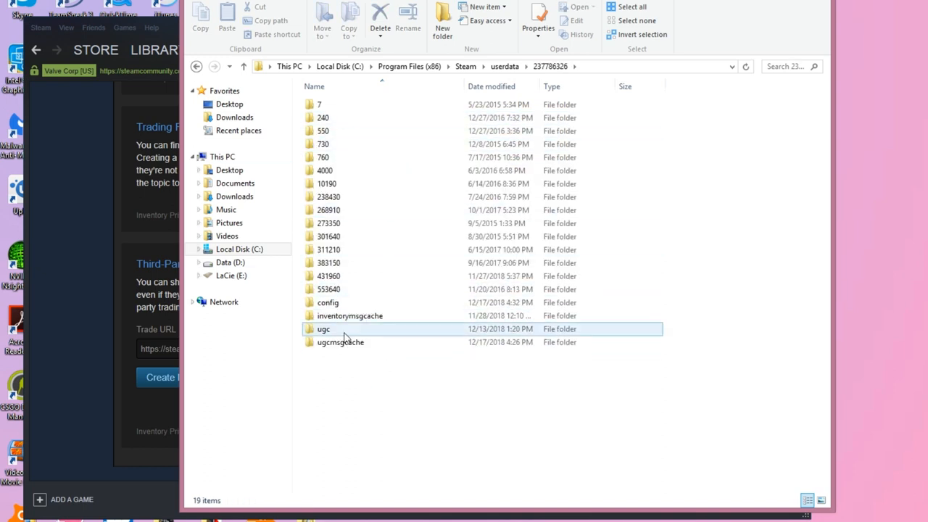
mouse_move(333, 145)
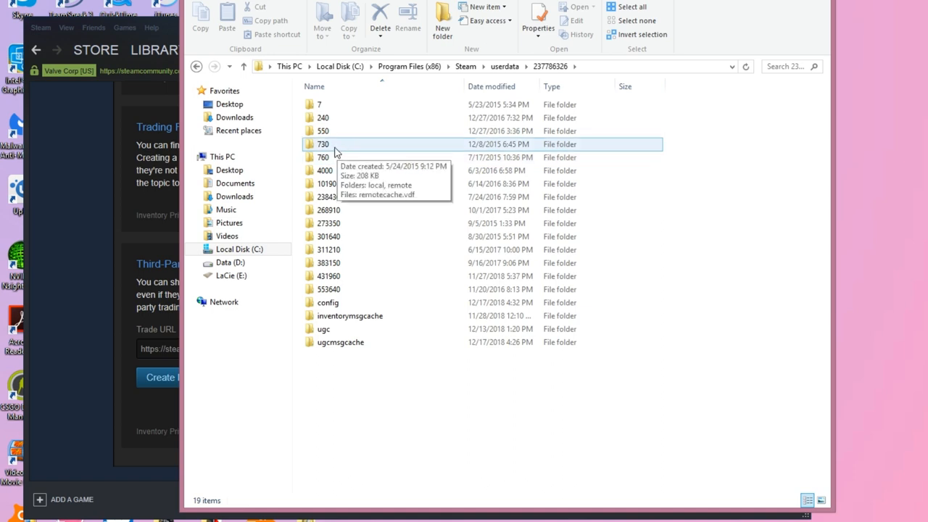
double_click(322, 143)
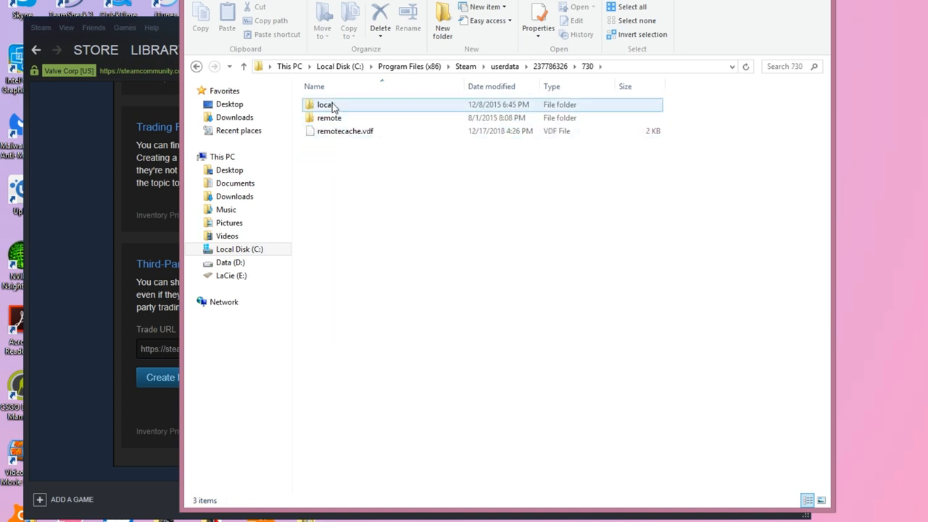
double_click(325, 105)
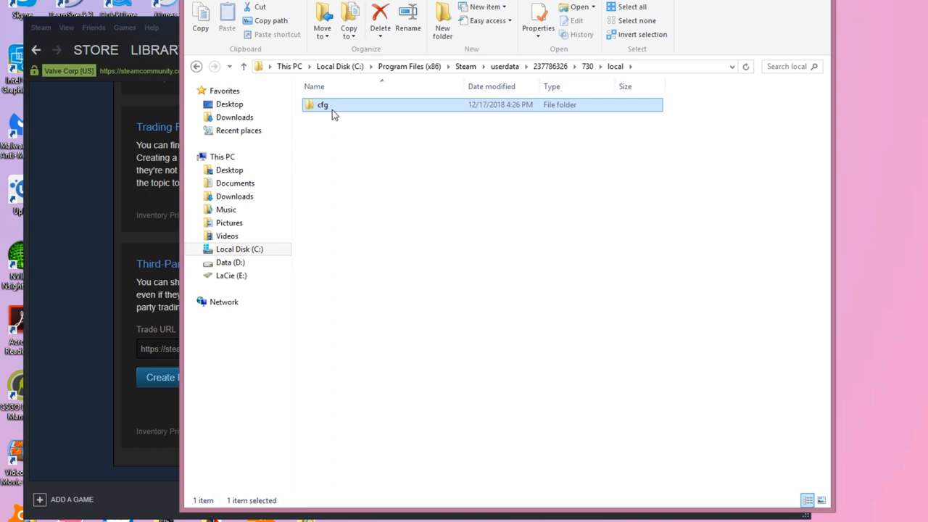
double_click(322, 105)
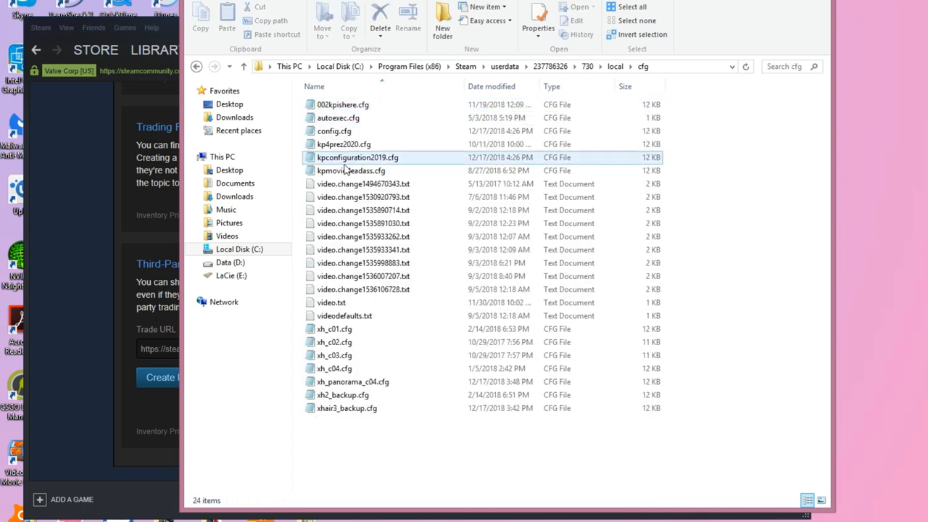
- Select the kpconfiguration2019.cfg config file in the cfg folder
click(362, 237)
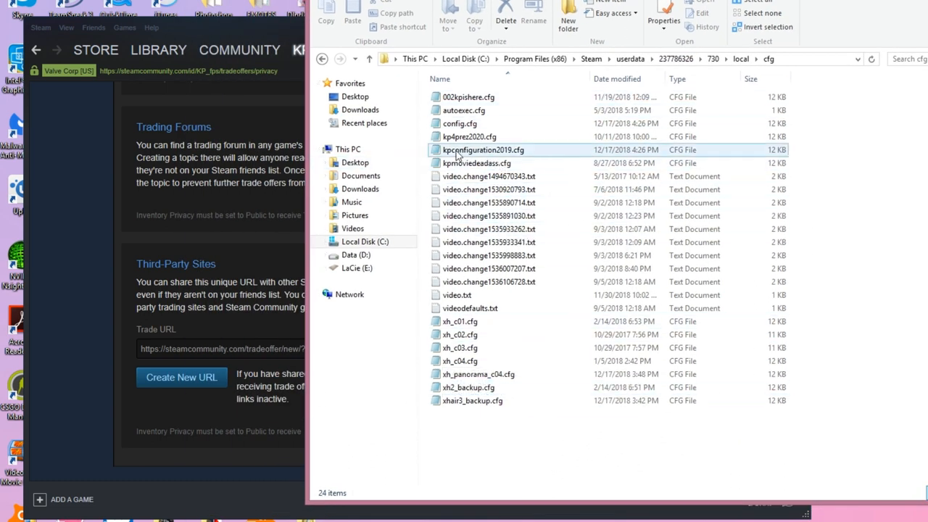
mouse_move(534, 152)
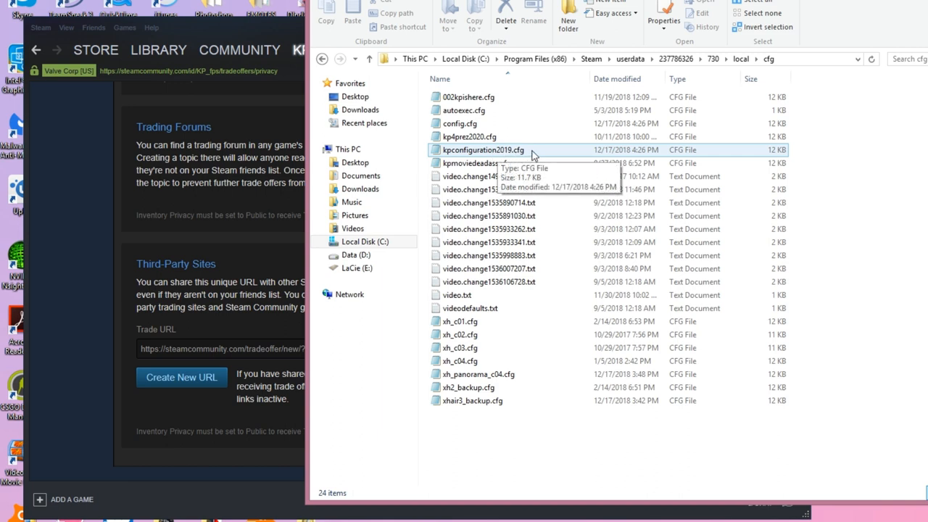